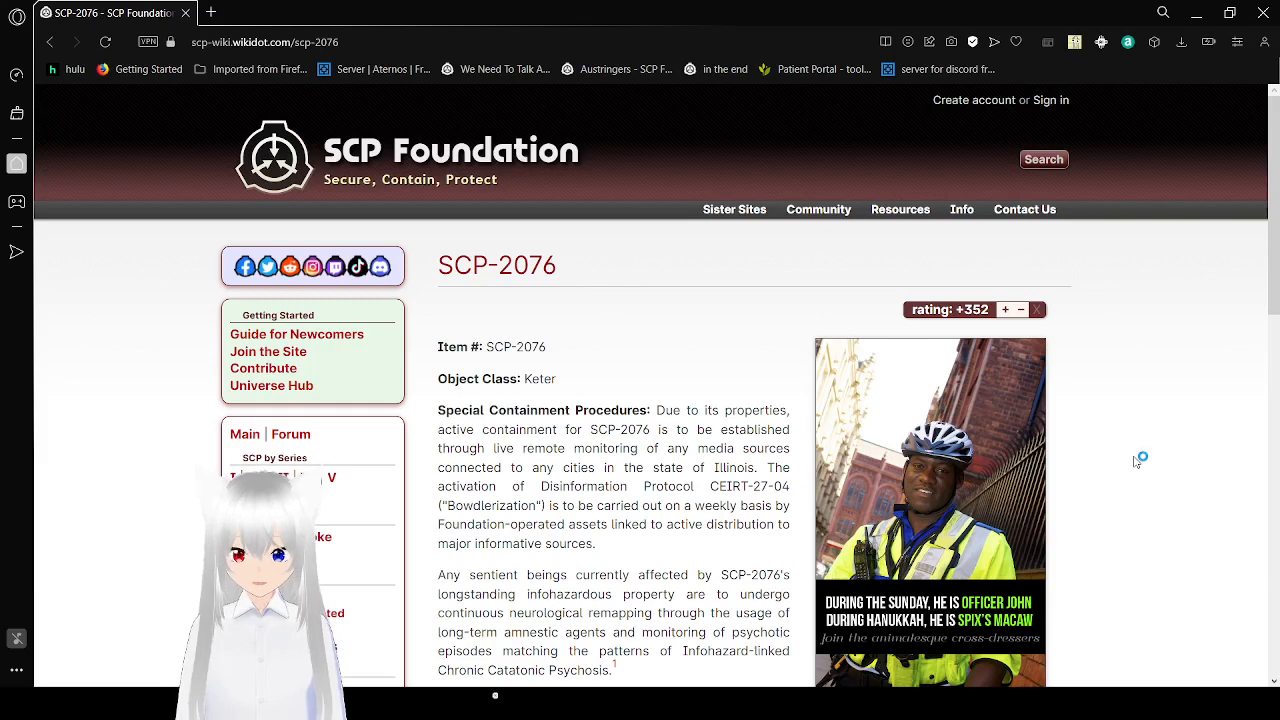
mouse_move(1136, 460)
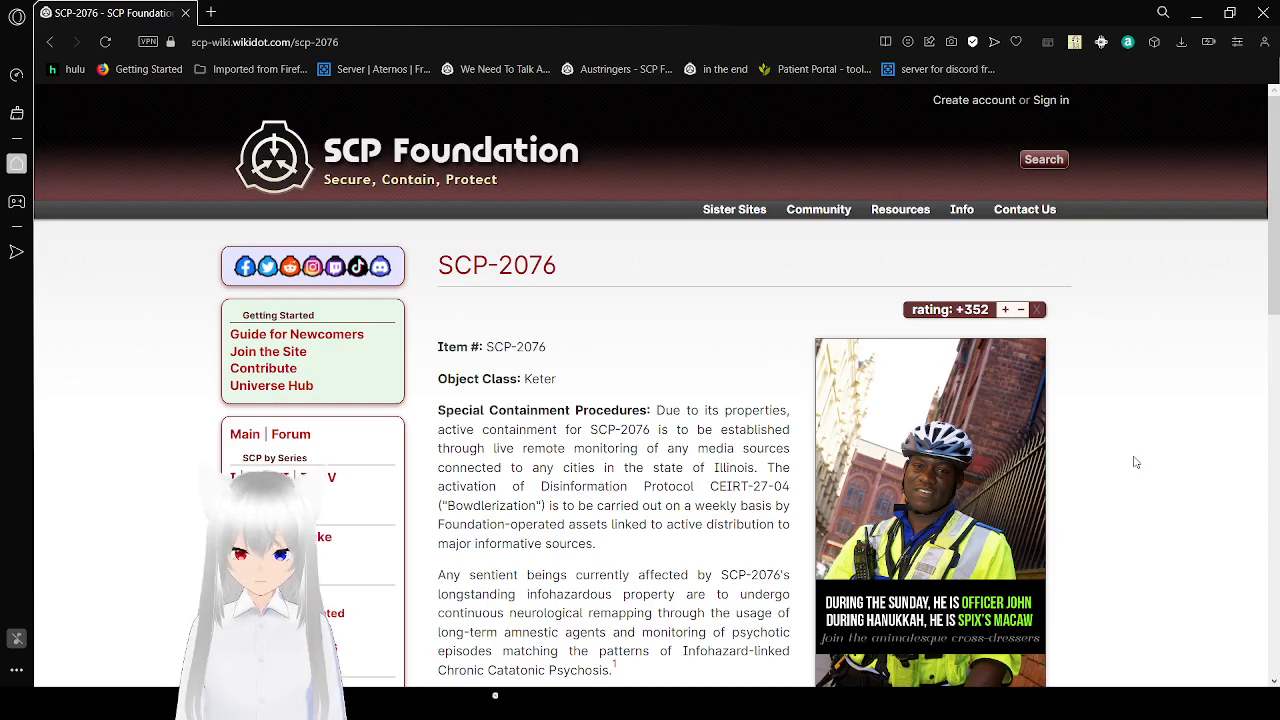
Scroll through the Description and Incident Log 2076-B down to the Footnotes section.
scroll(down, 3)
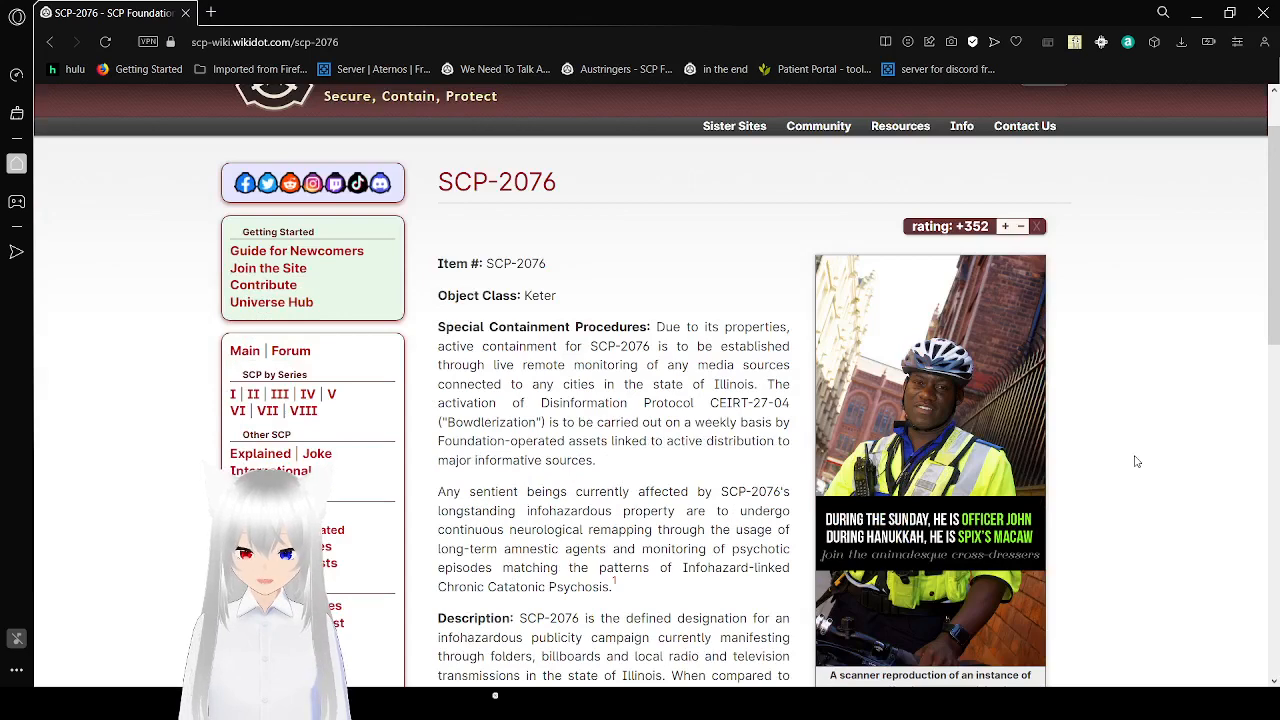
scroll(down, 3)
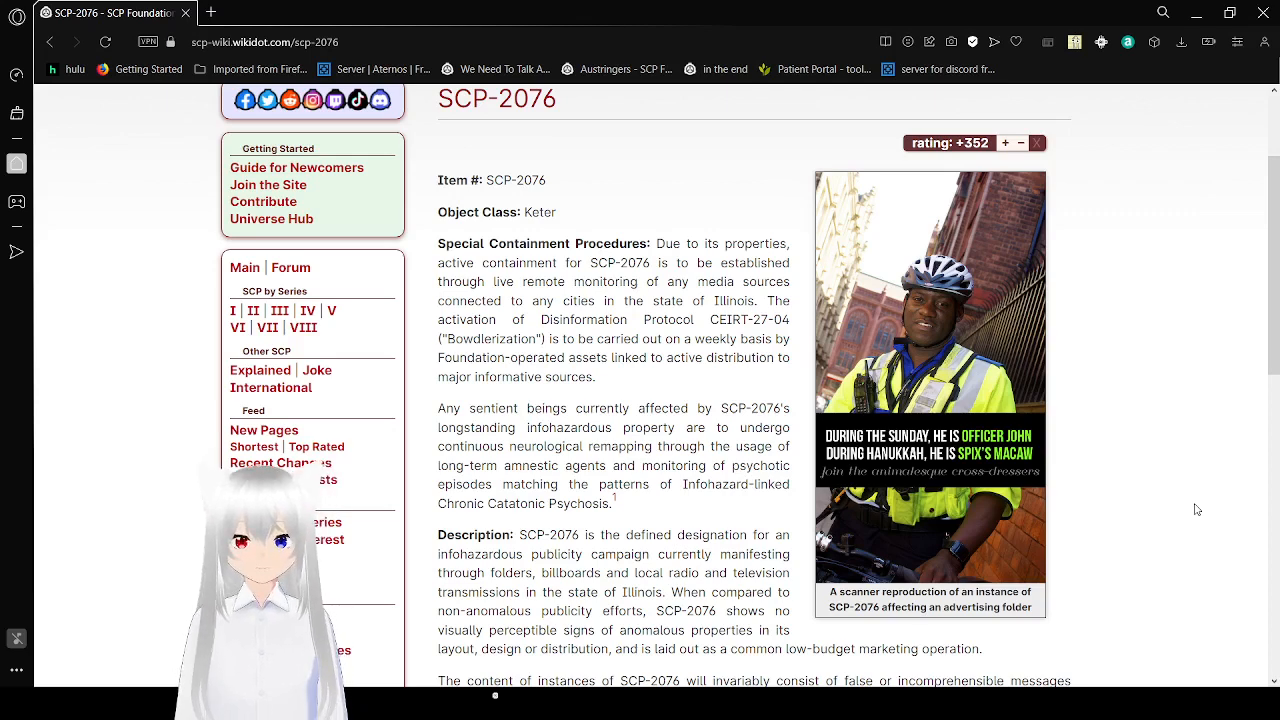
scroll(down, 3)
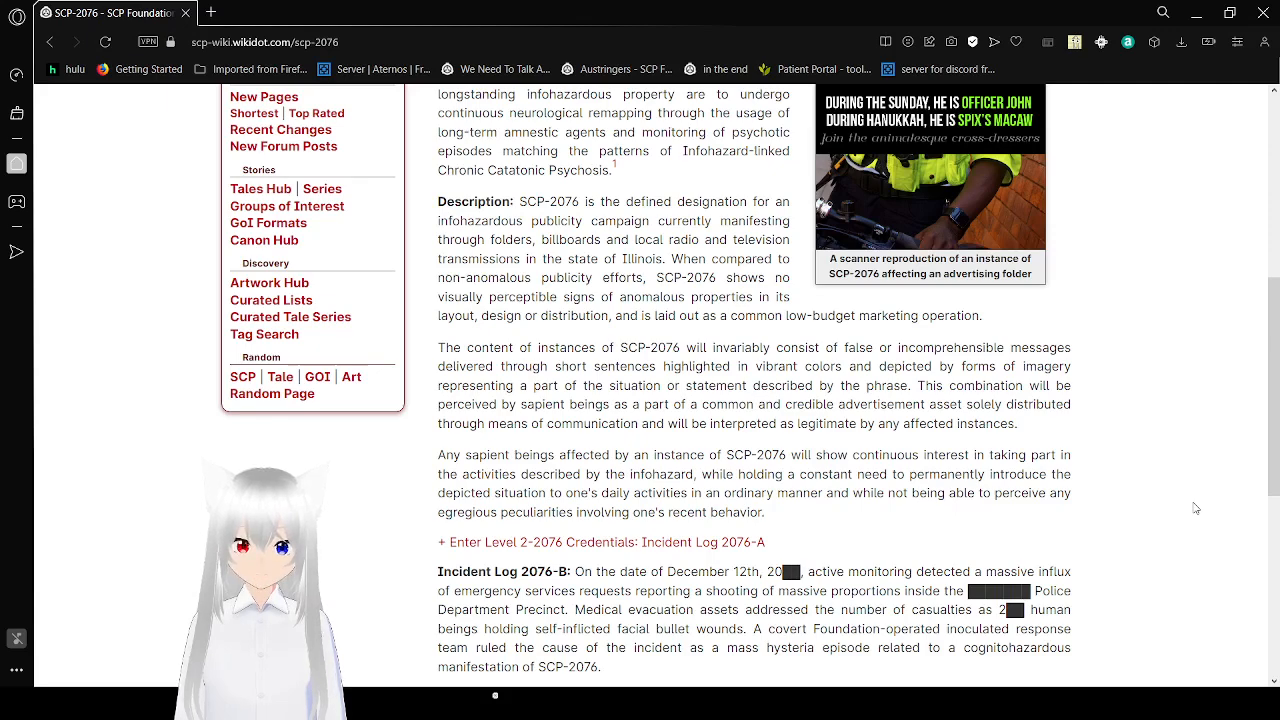
scroll(down, 3)
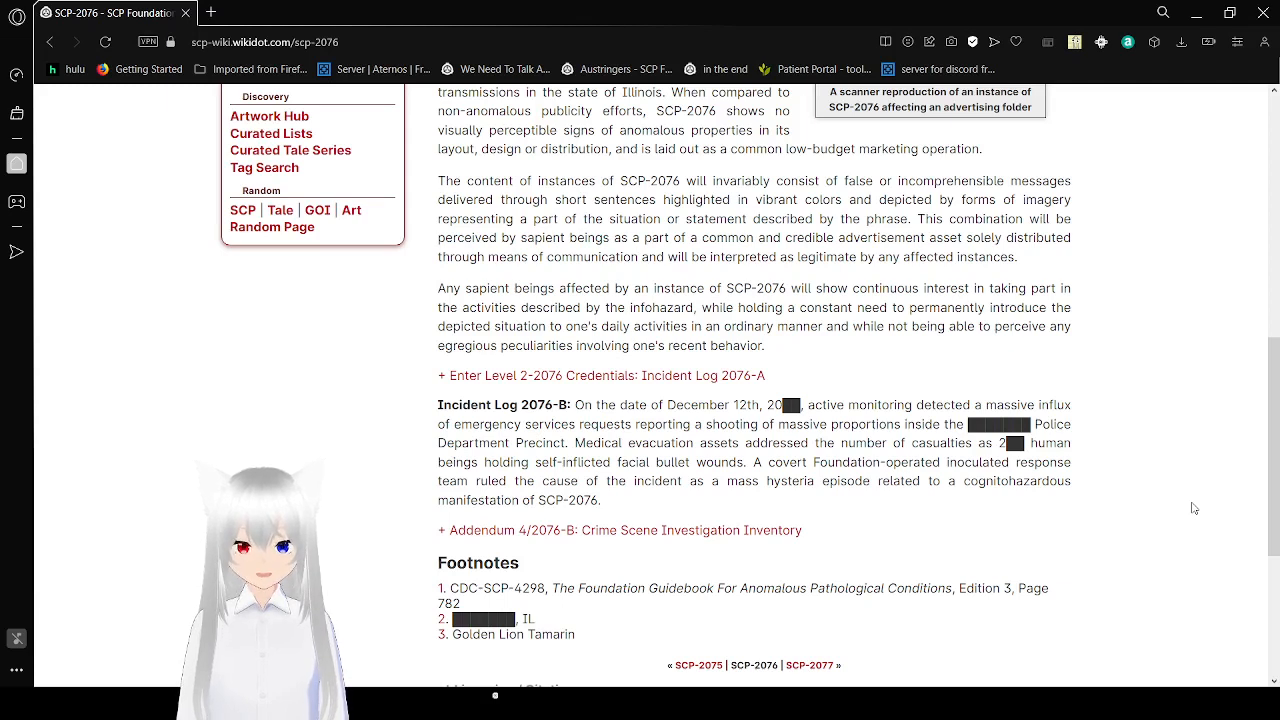
mouse_move(876, 396)
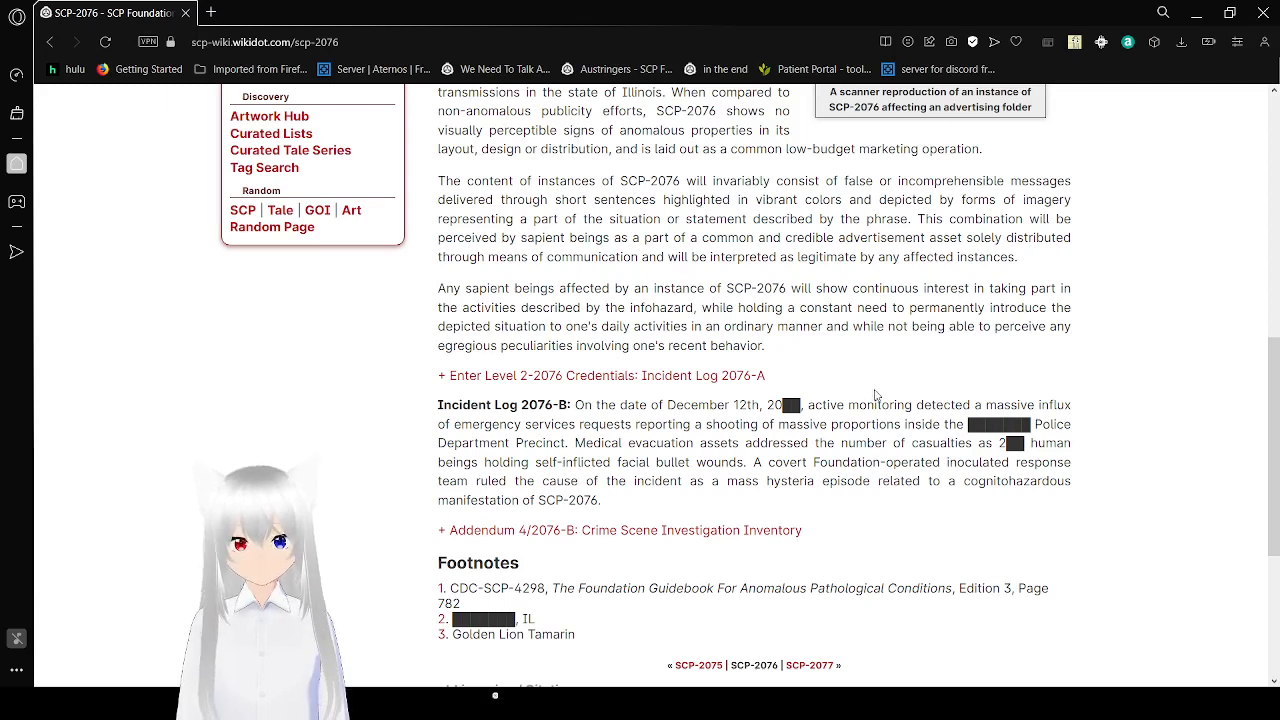
Expand the 'Enter Level 2-2076 Credentials: Incident Log 2076-A' collapsible and read through its log.
click(602, 376)
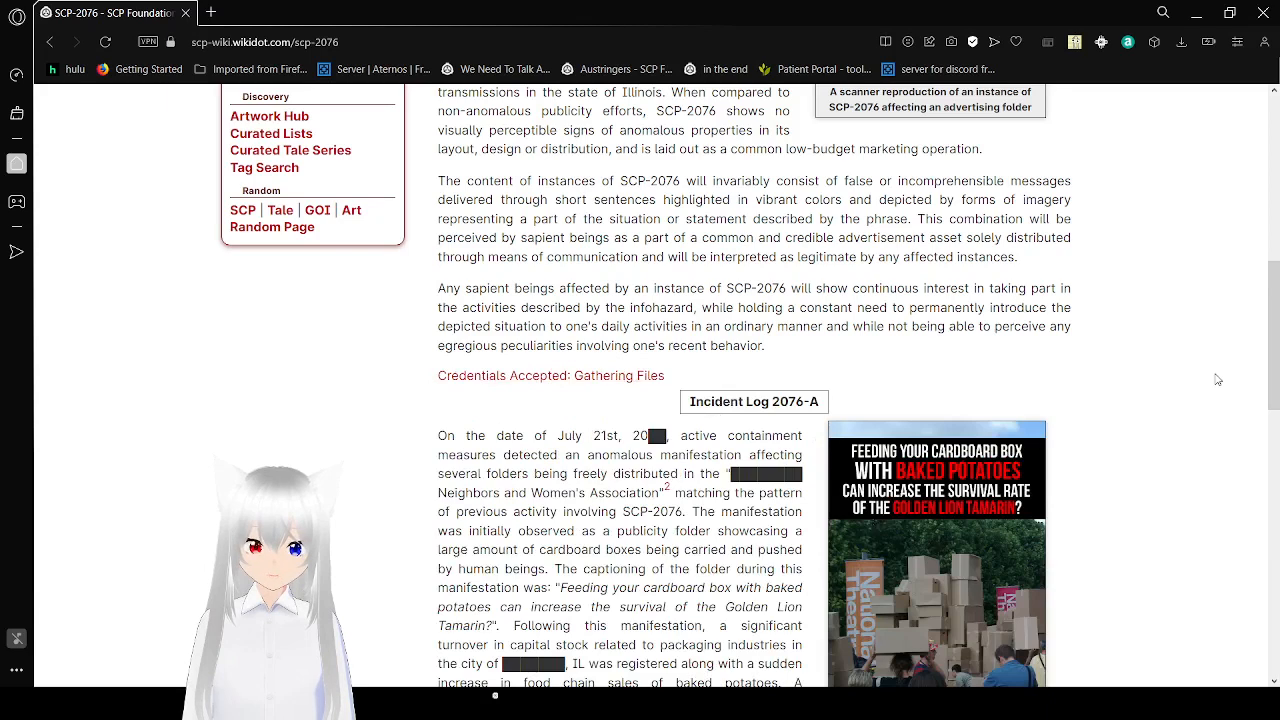
scroll(down, 3)
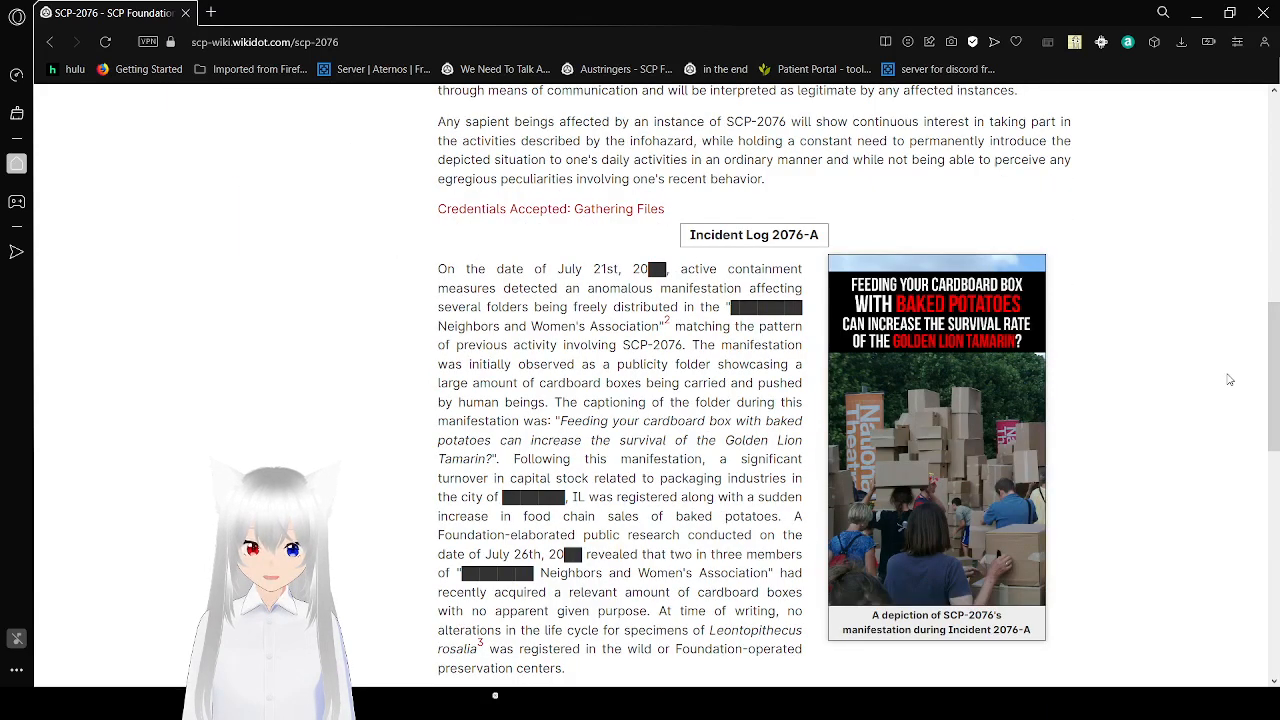
scroll(down, 3)
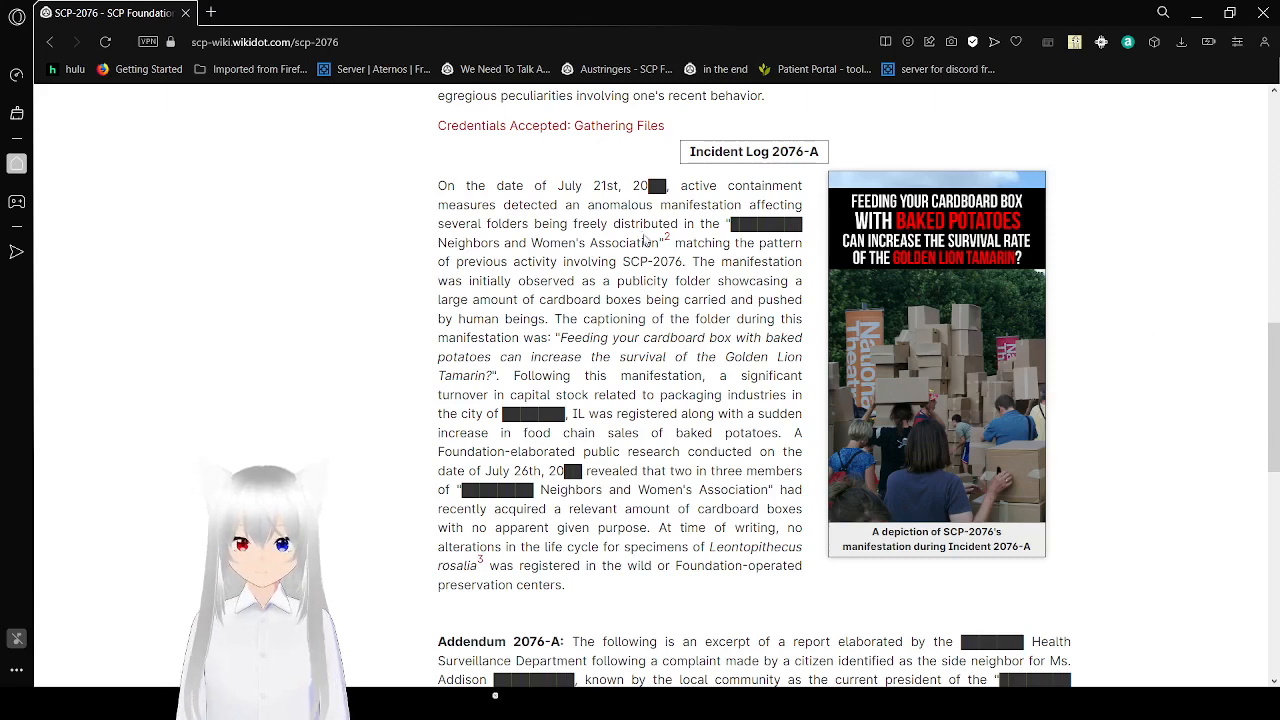
mouse_move(664, 236)
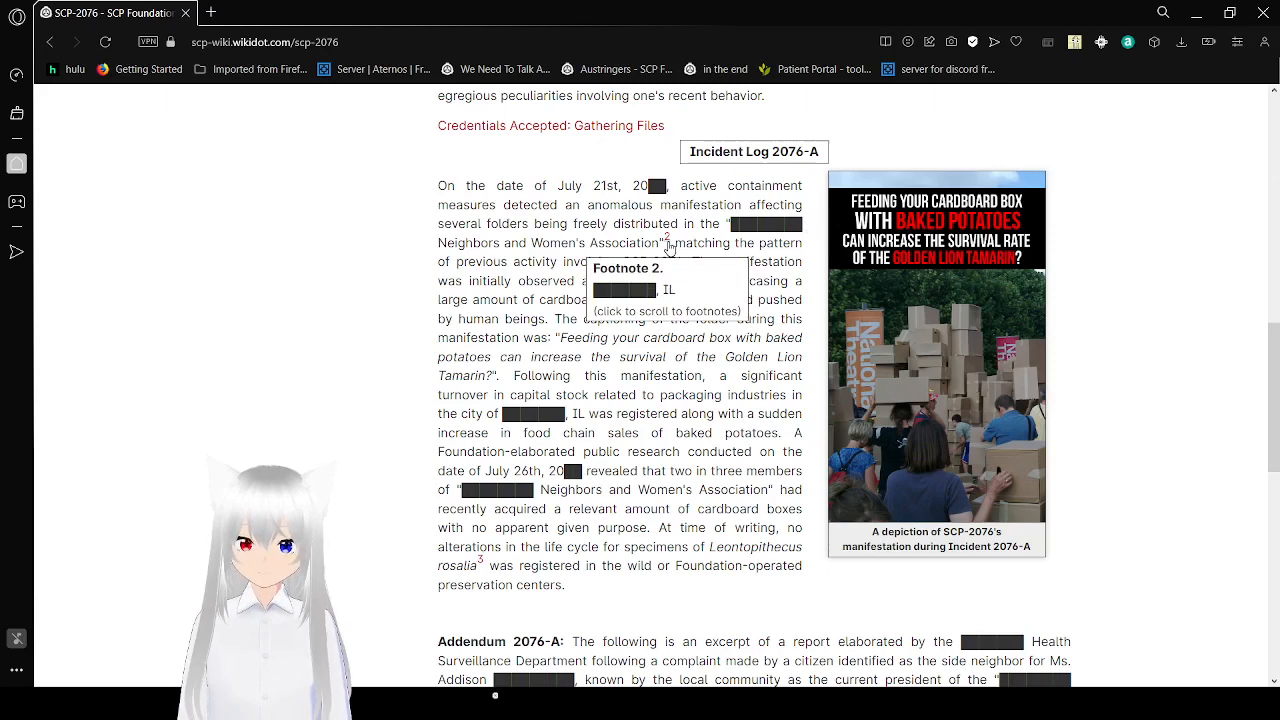
mouse_move(340, 336)
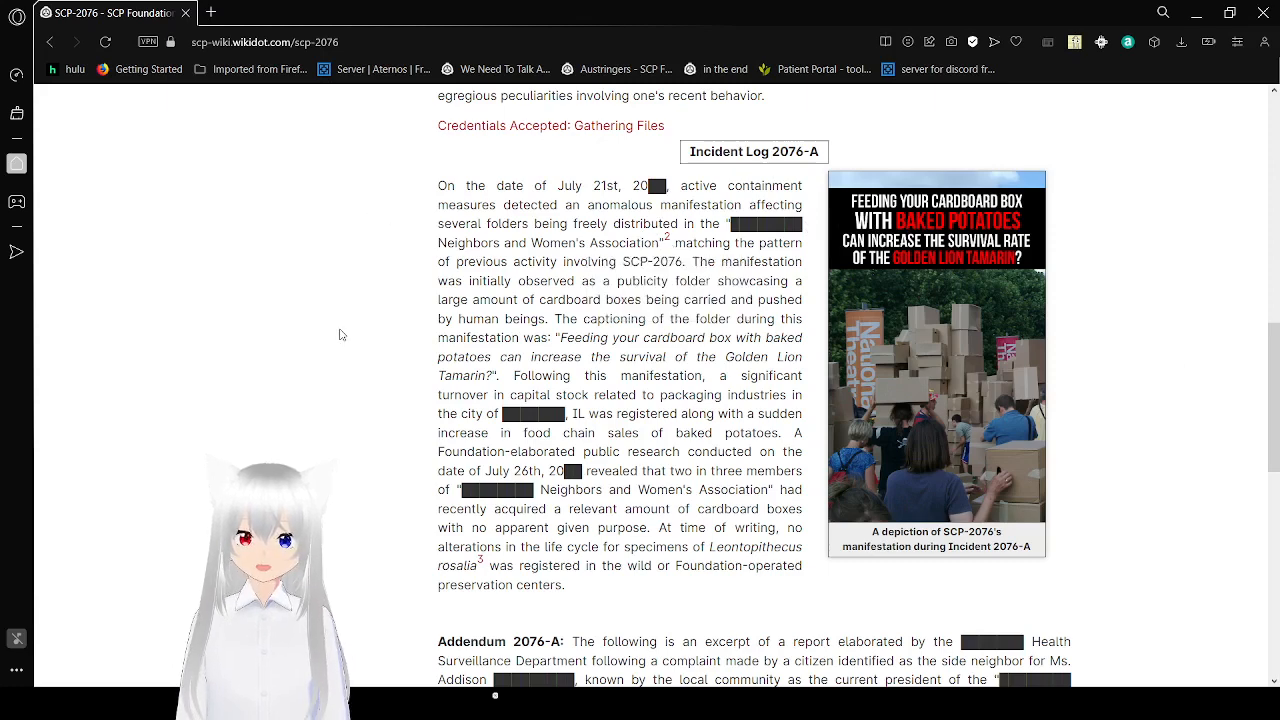
scroll(down, 3)
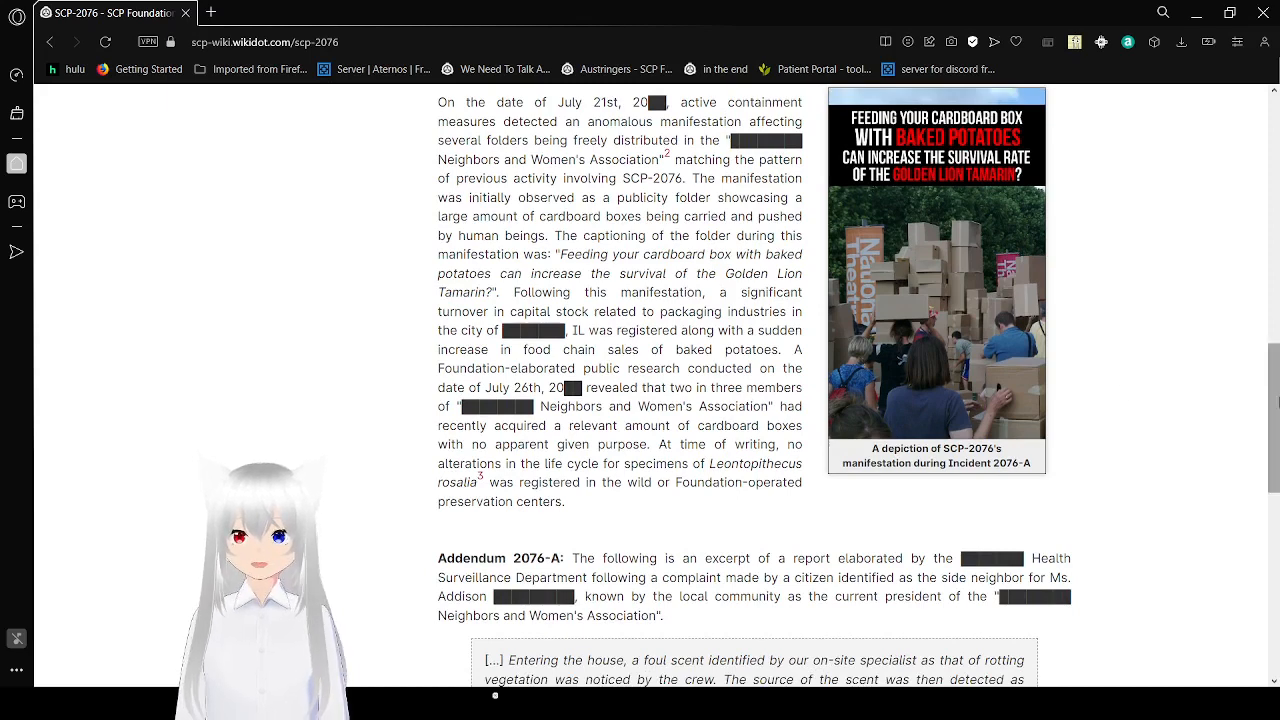
Scroll past Addendum 2076-A and Incident Log 2076-B to the Footnotes heading, previewing footnote 3.
scroll(down, 3)
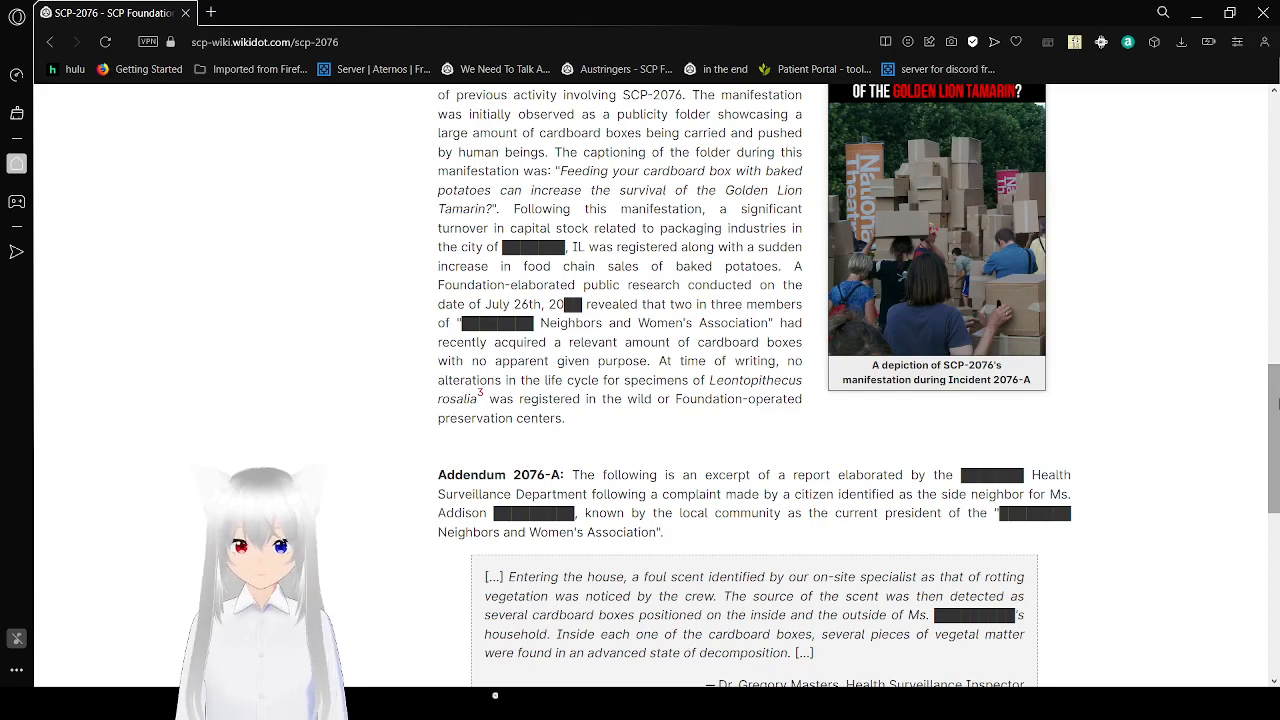
scroll(down, 3)
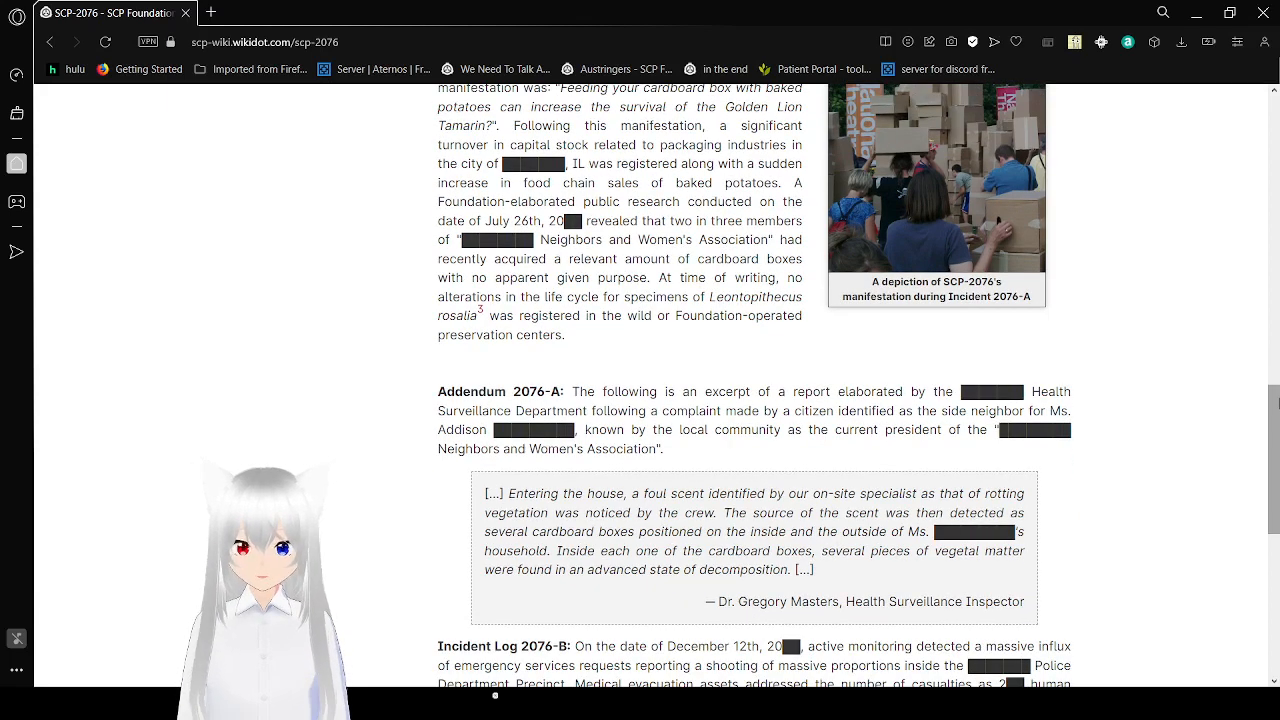
scroll(down, 3)
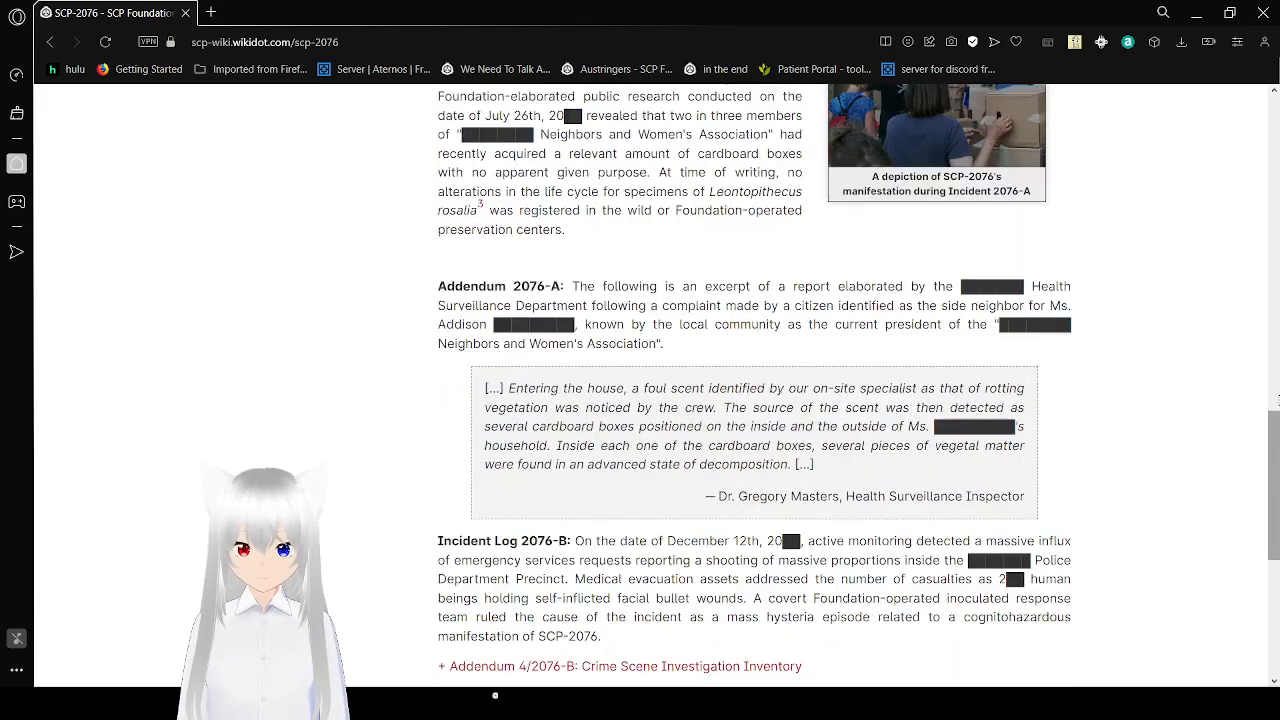
scroll(down, 3)
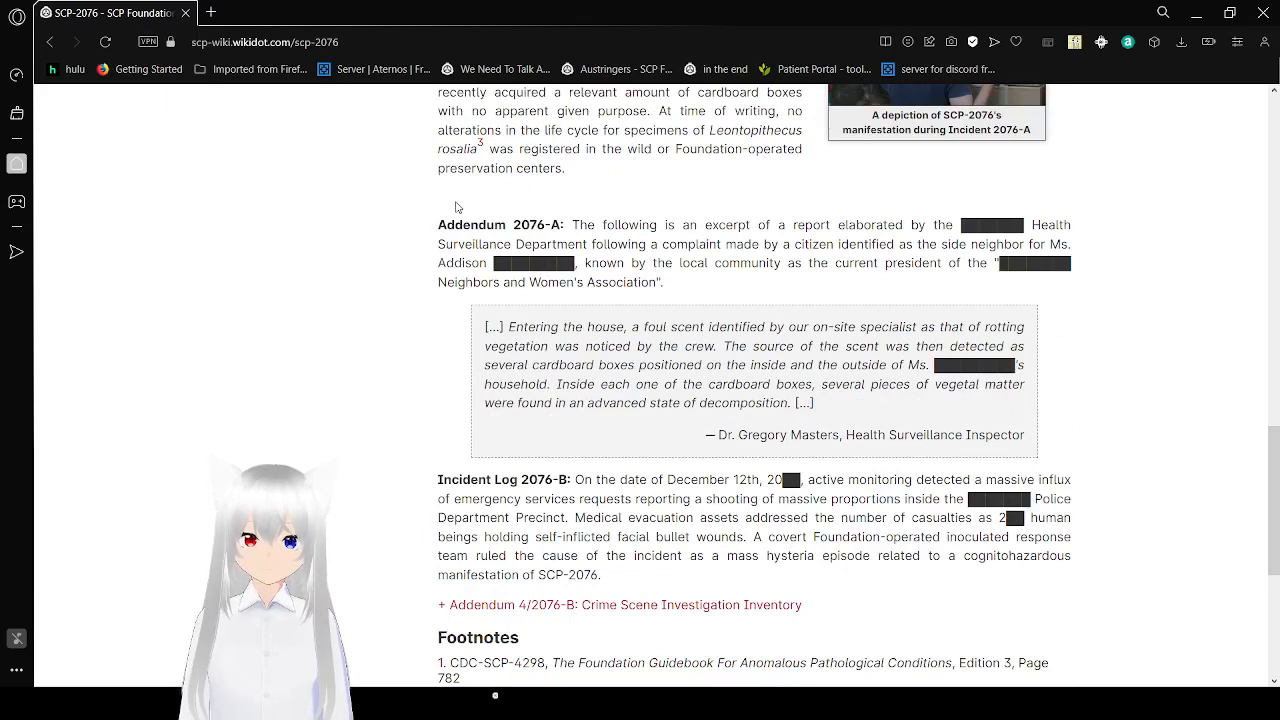
mouse_move(484, 144)
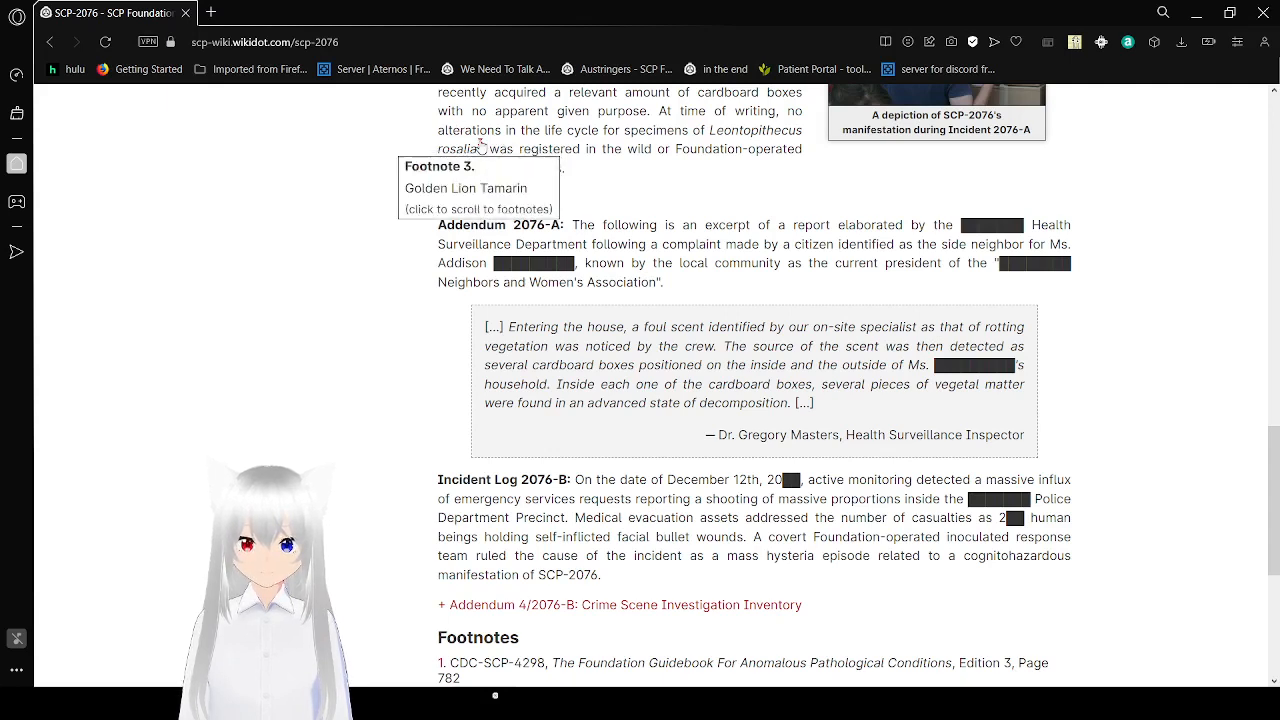
mouse_move(296, 206)
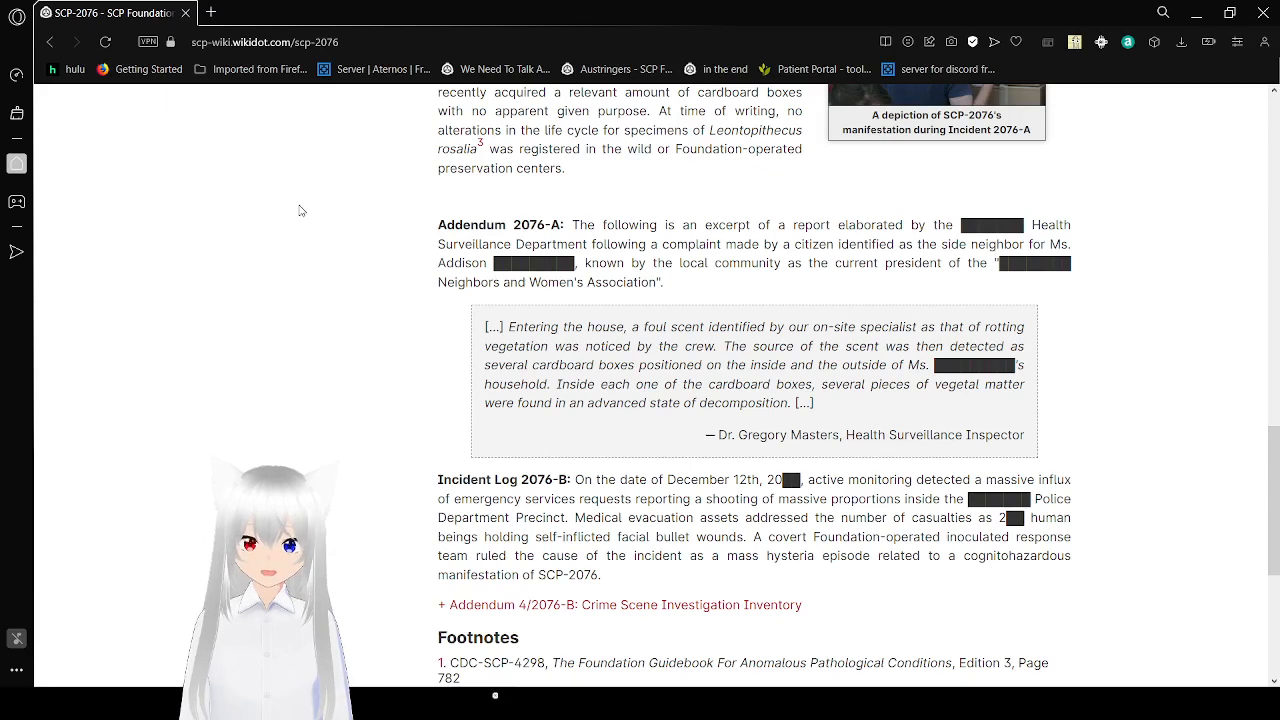
scroll(down, 3)
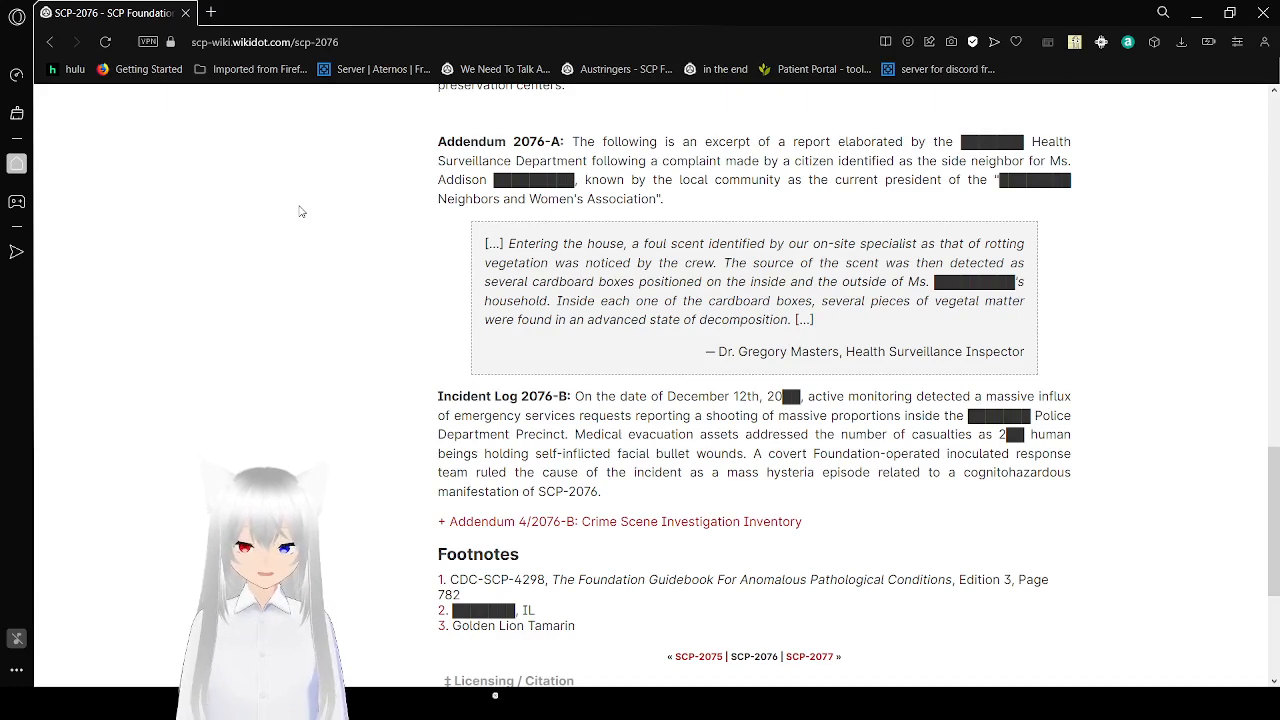
Scroll to bring the three footnotes, ending with Golden Lion Tamarin, into view.
scroll(down, 3)
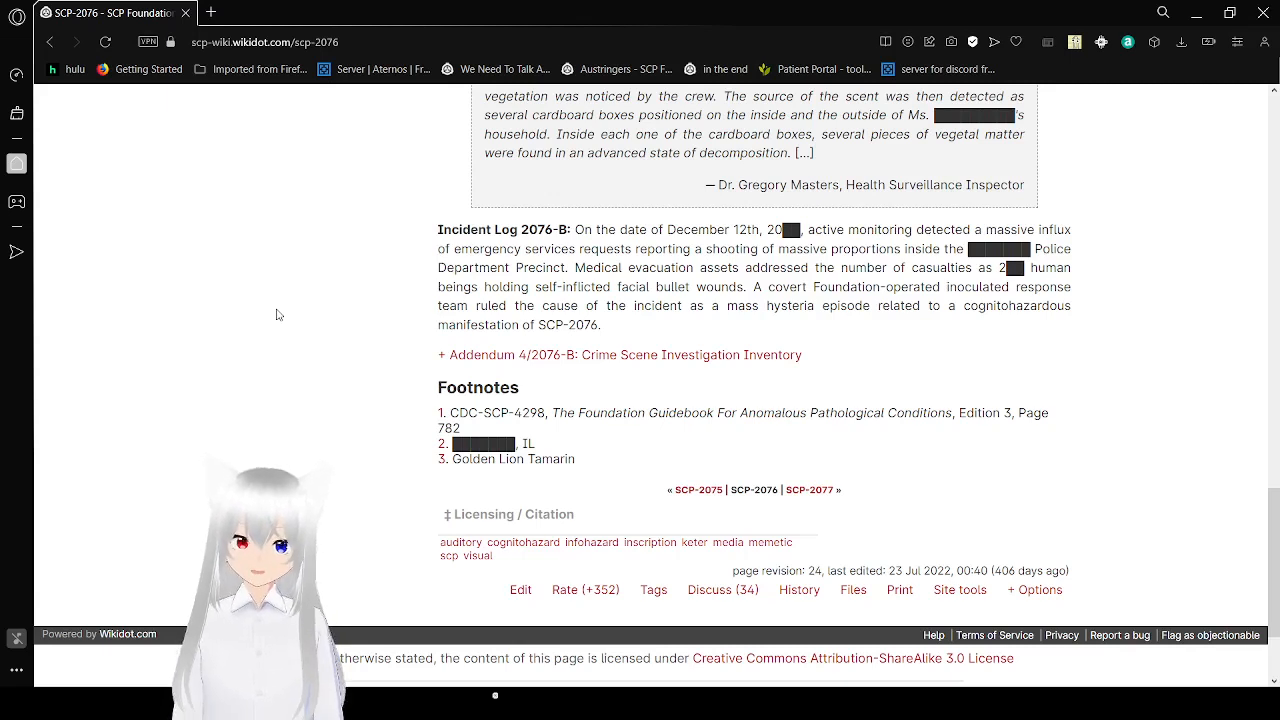
mouse_move(290, 308)
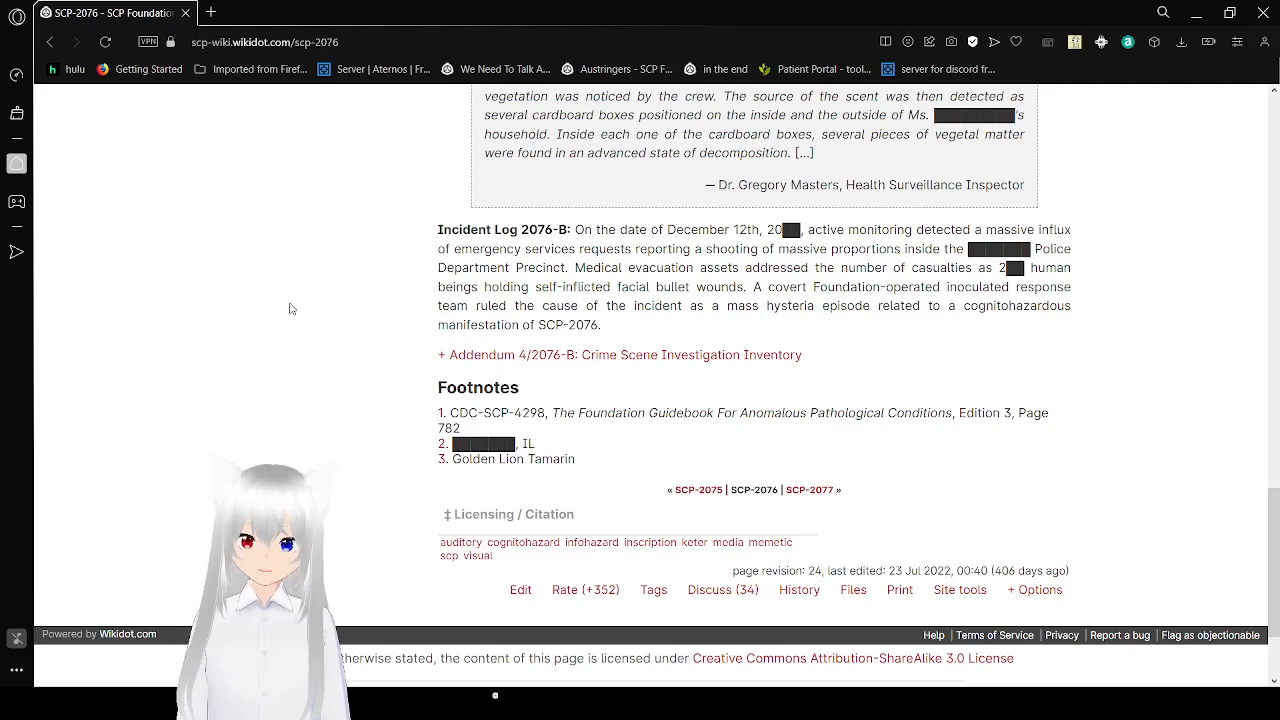
Reach the page bottom with its tags, +352 rating and revision details, Addendum 4/2076-B still collapsed.
click(620, 356)
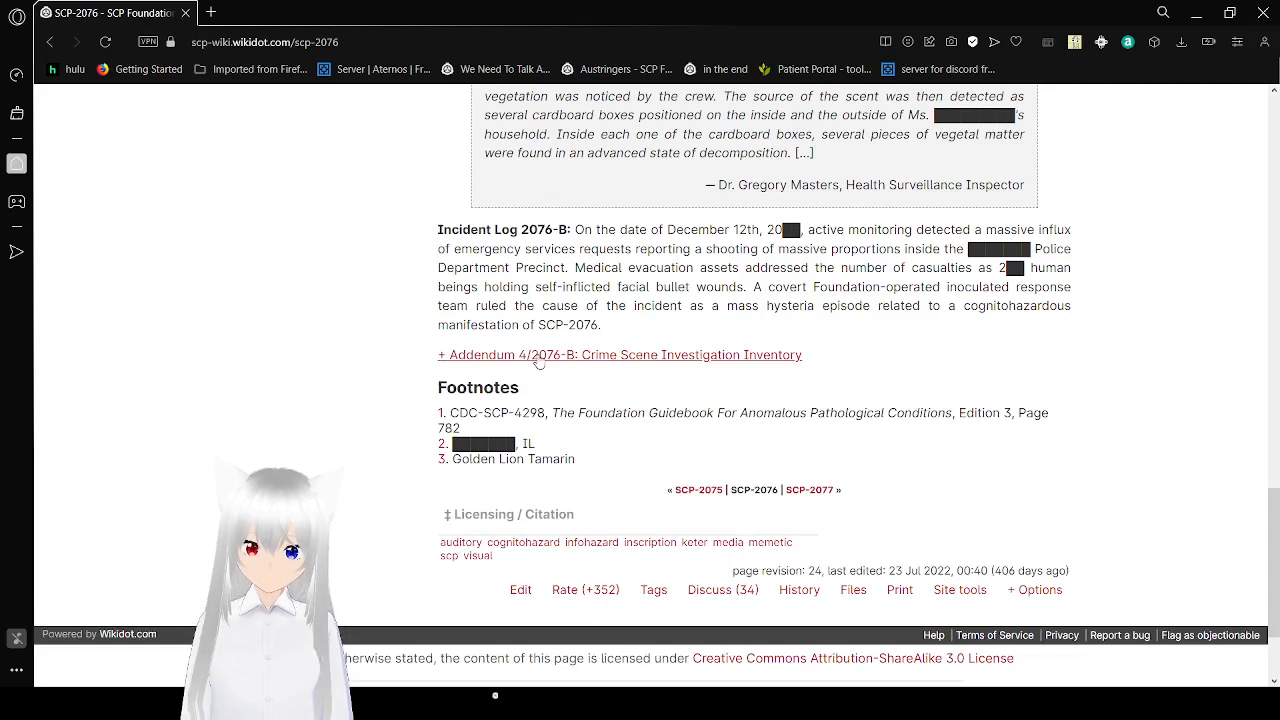
mouse_move(620, 360)
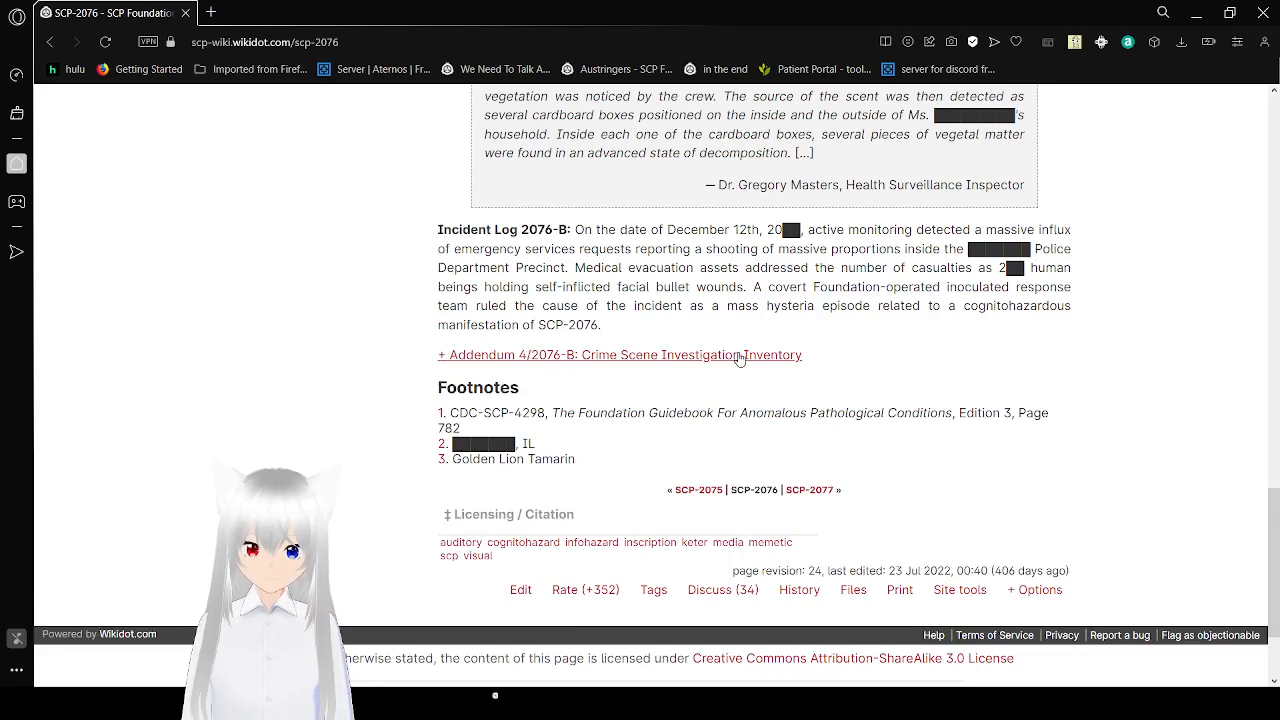
Expand Addendum 4/2076-B to reveal the bullet-resistance poster image above the footnotes.
click(620, 356)
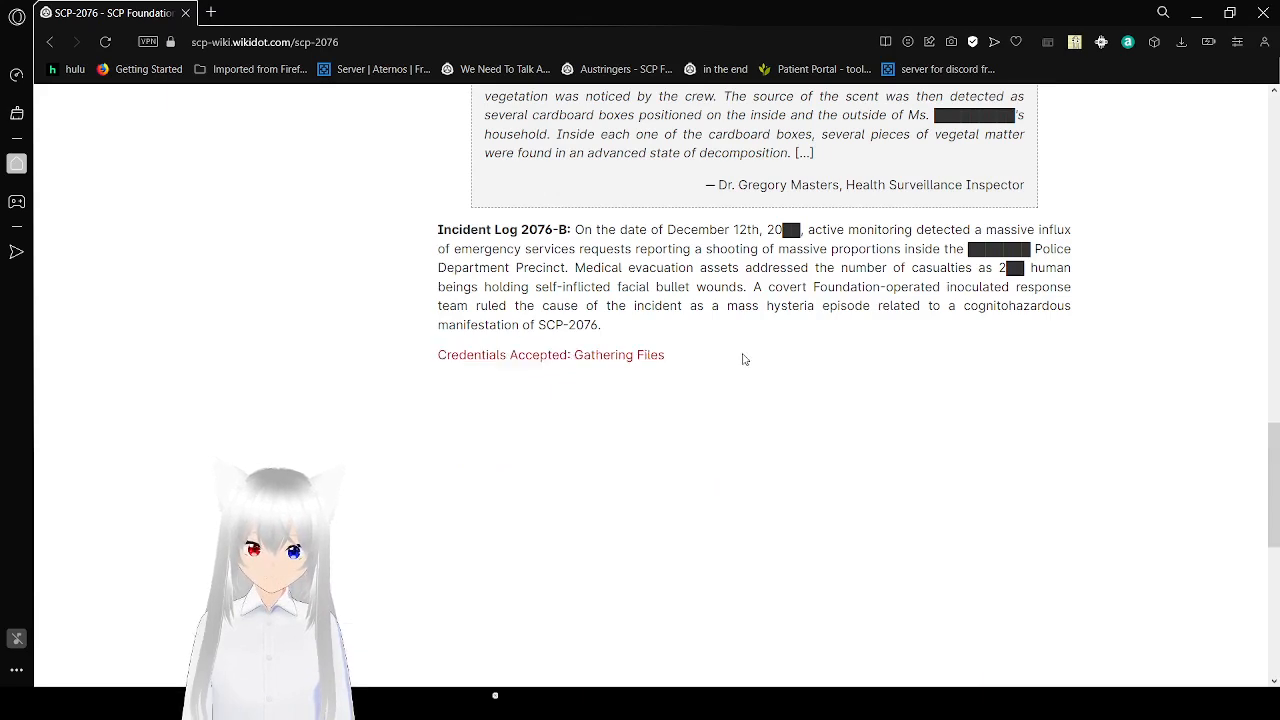
scroll(down, 3)
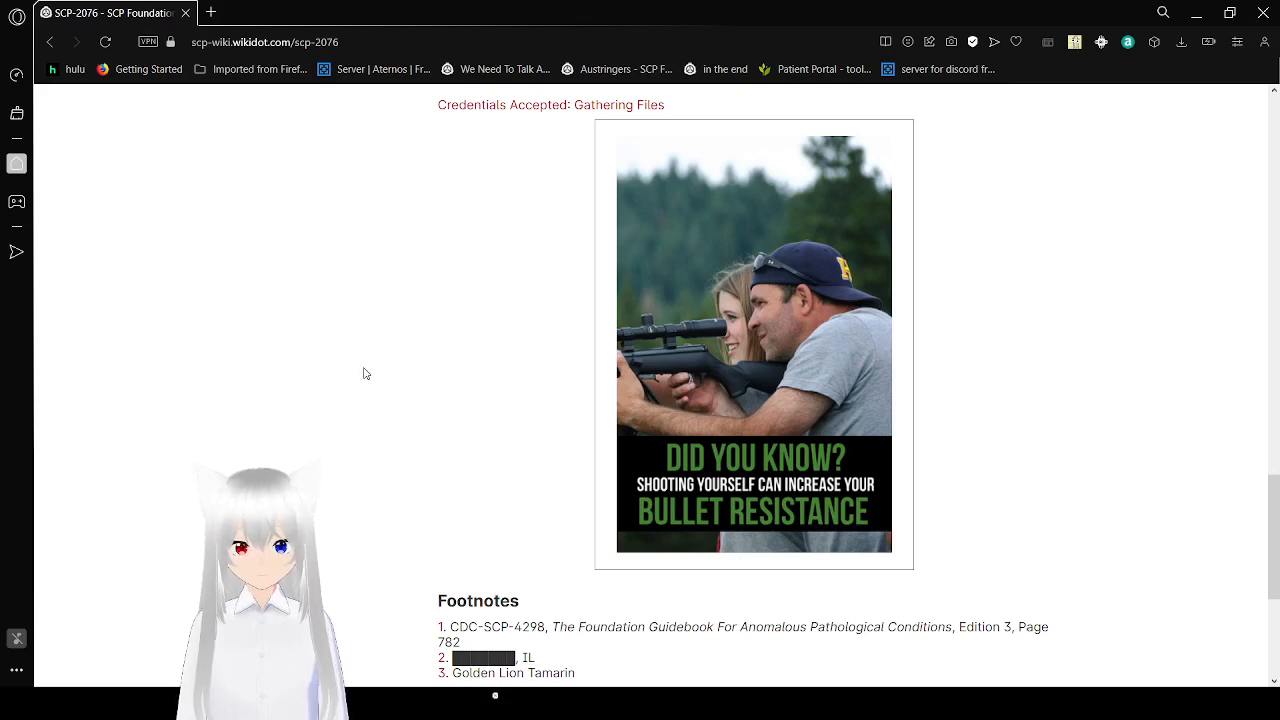
scroll(down, 3)
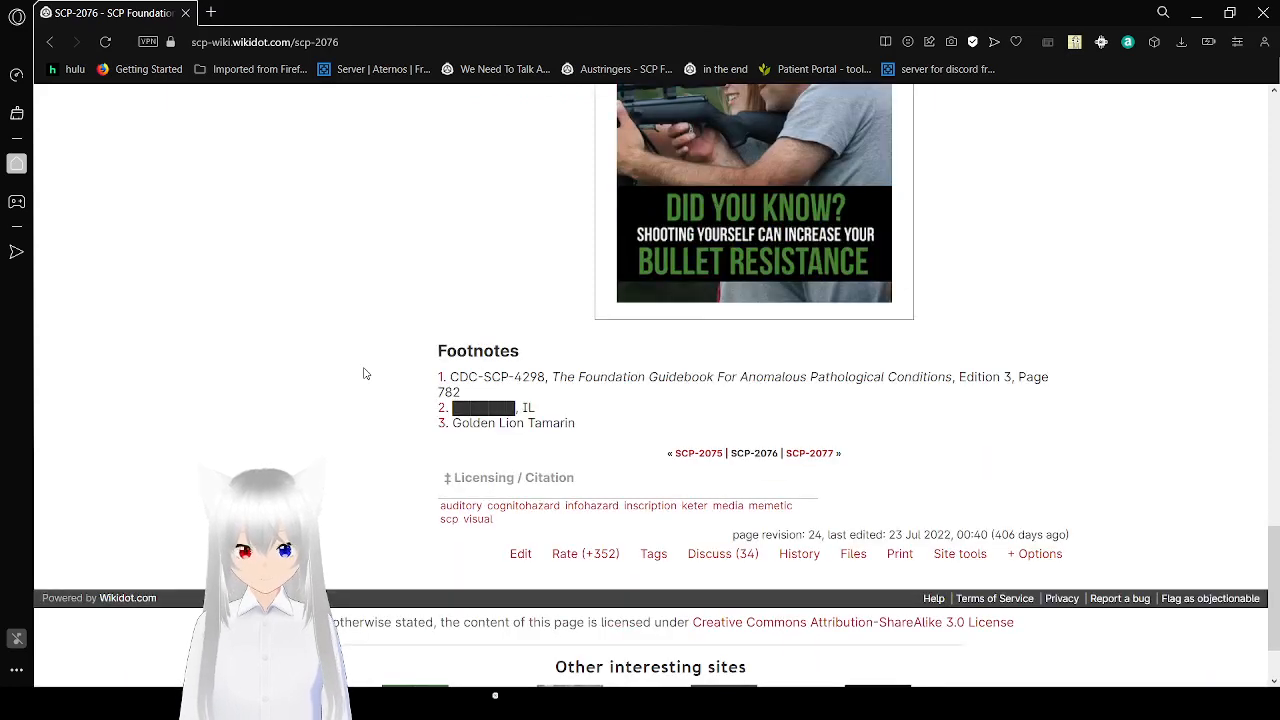